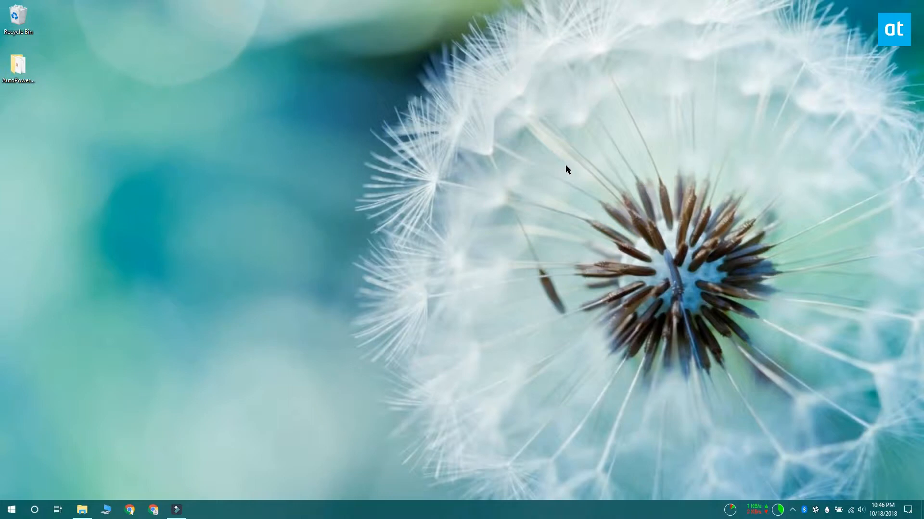
Search the Start menu for "event" and launch Event Viewer
click(11, 510)
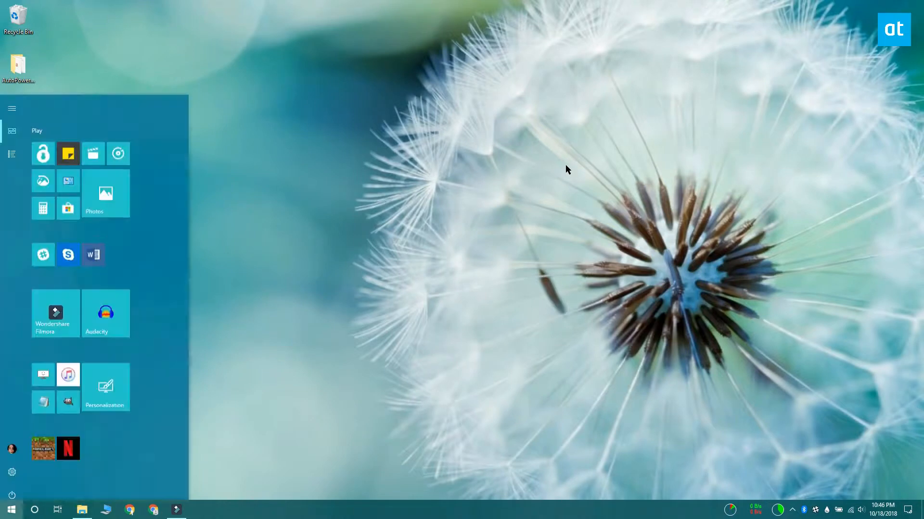
text(event)
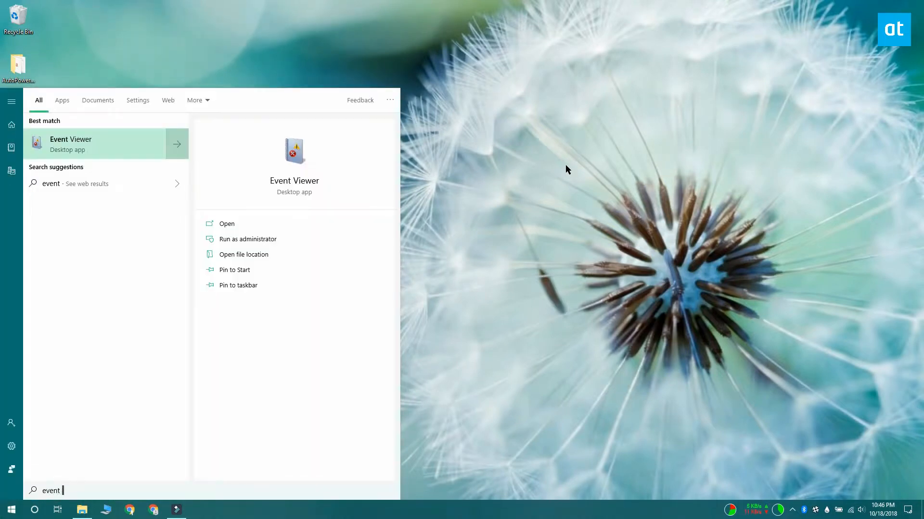
click(226, 223)
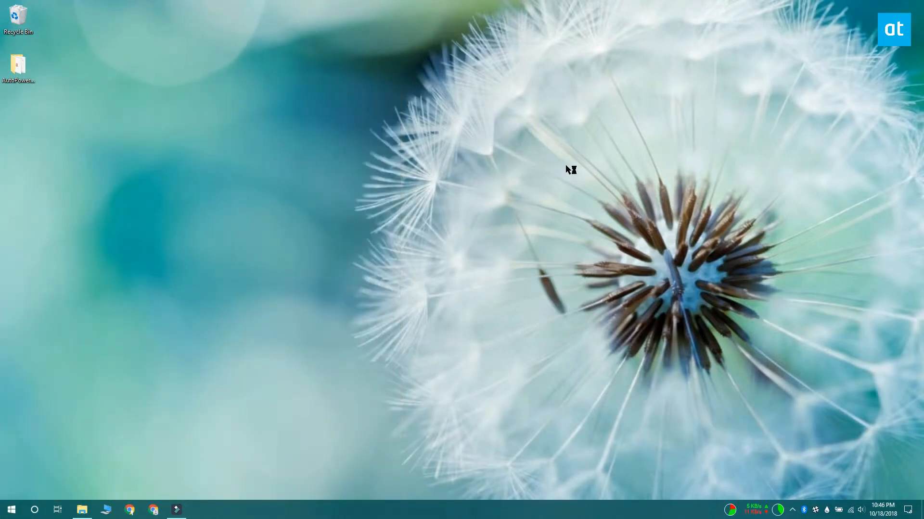
Expand Applications and Services Logs > Microsoft > Windows and scroll down to PrintService
click(198, 510)
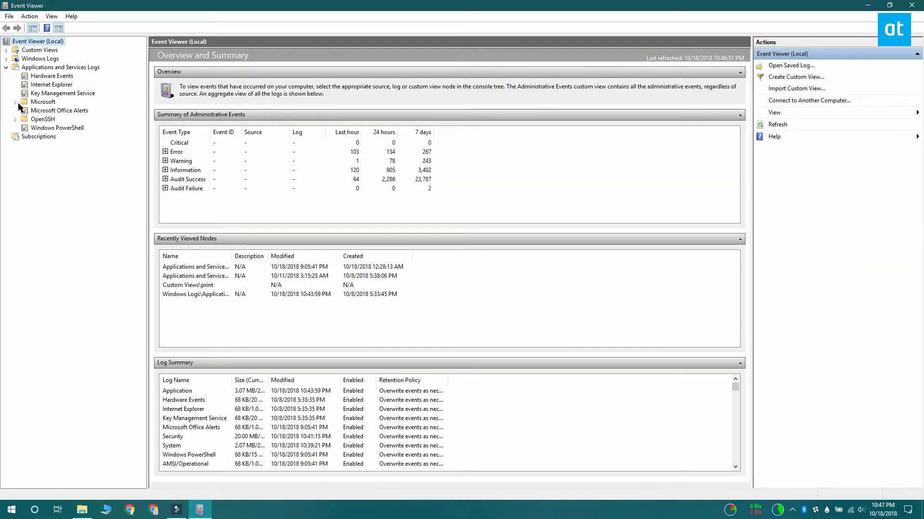
click(15, 101)
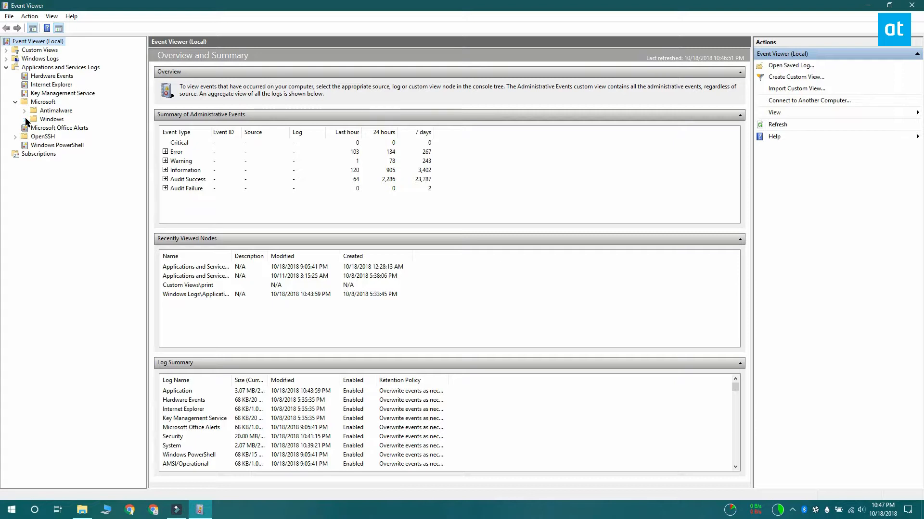
click(25, 119)
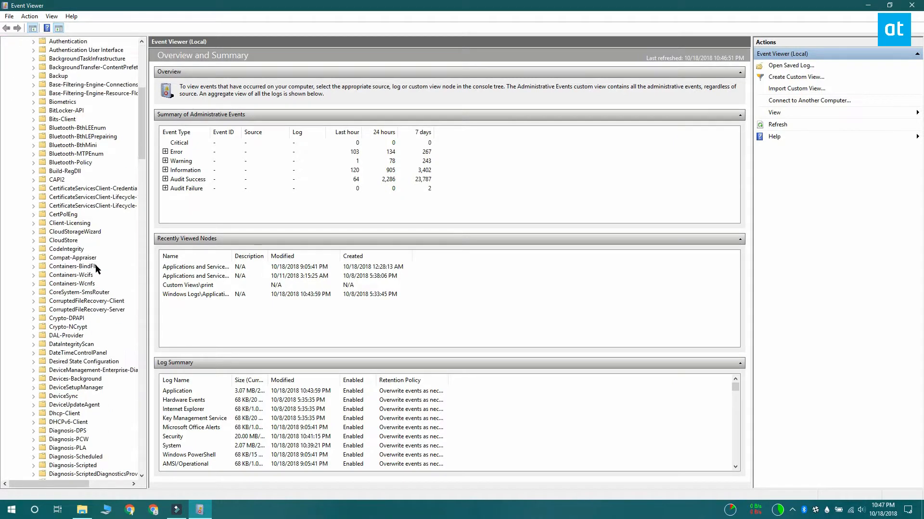
scroll(down, 3)
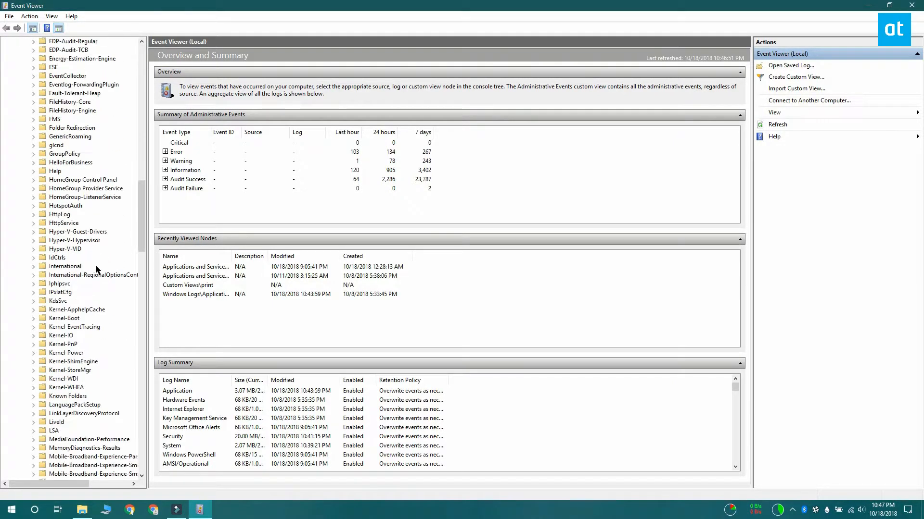
scroll(down, 3)
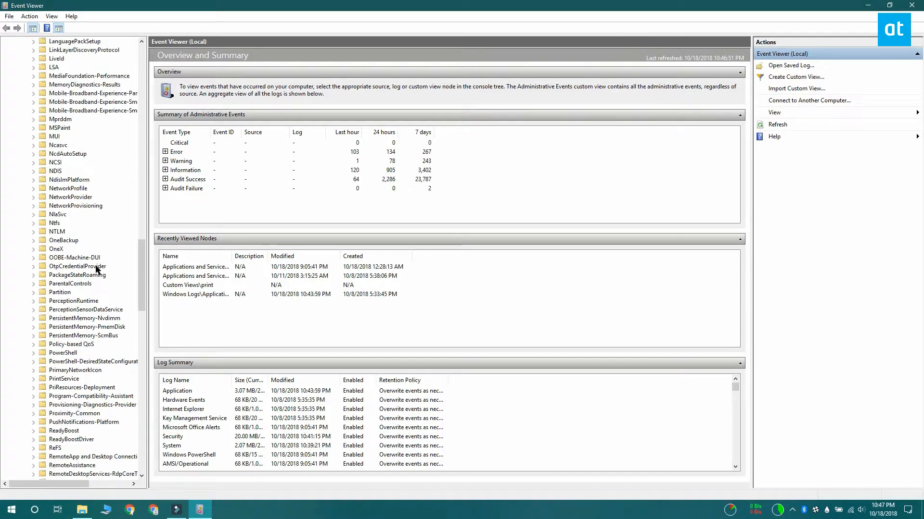
scroll(down, 3)
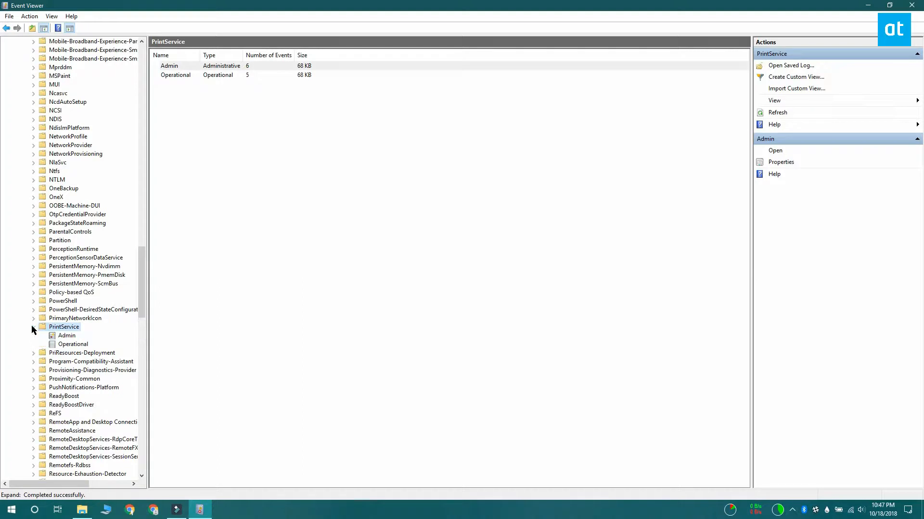
mouse_move(87, 348)
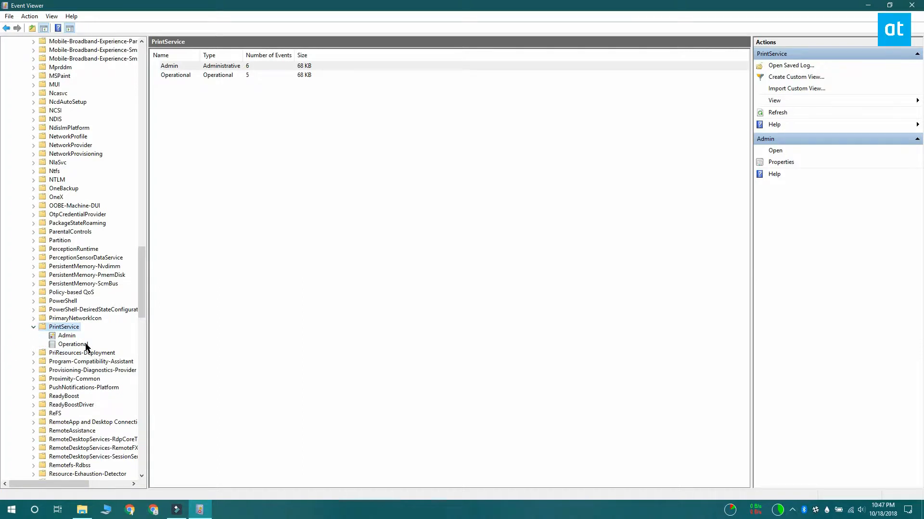
Enable logging on the PrintService Operational log via its Properties and confirm
click(73, 344)
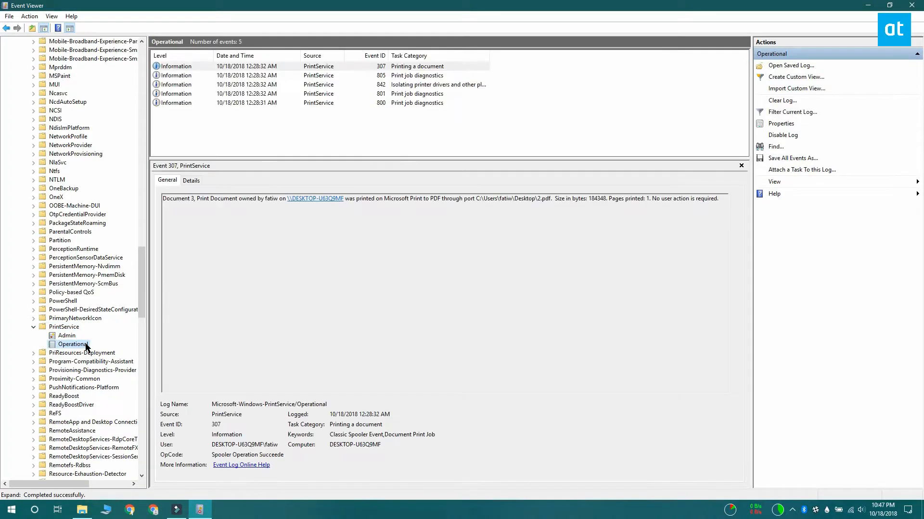
right_click(72, 344)
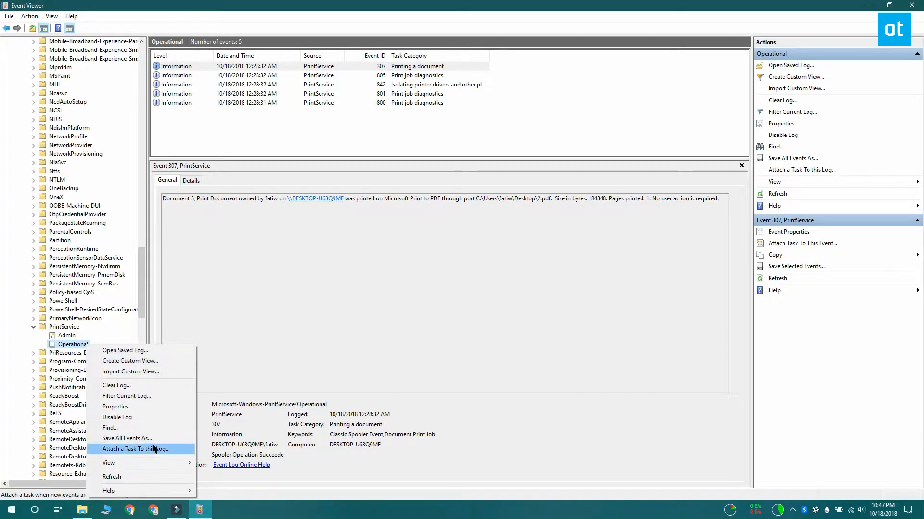
click(115, 407)
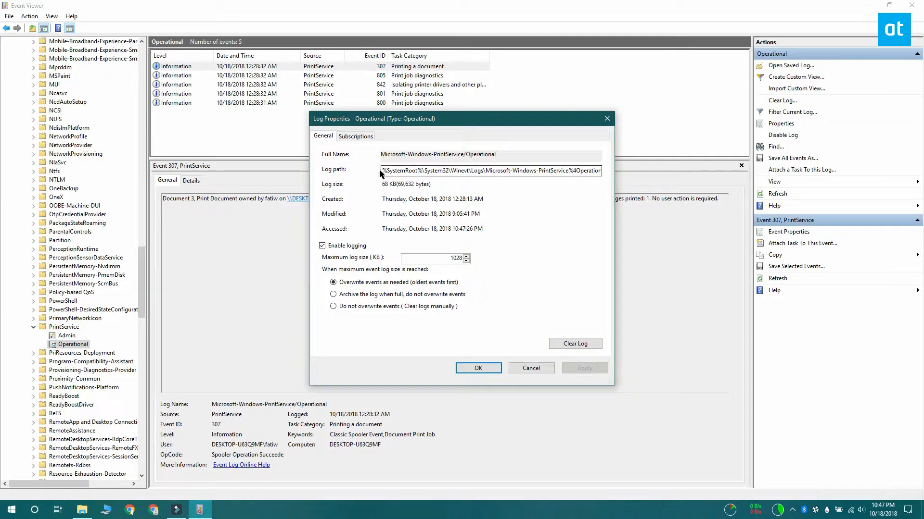
triple_click(491, 171)
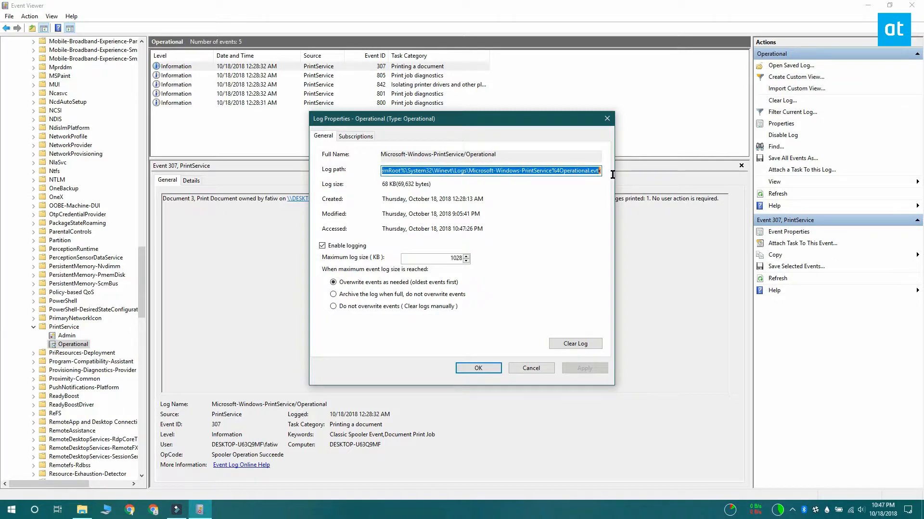
mouse_move(558, 225)
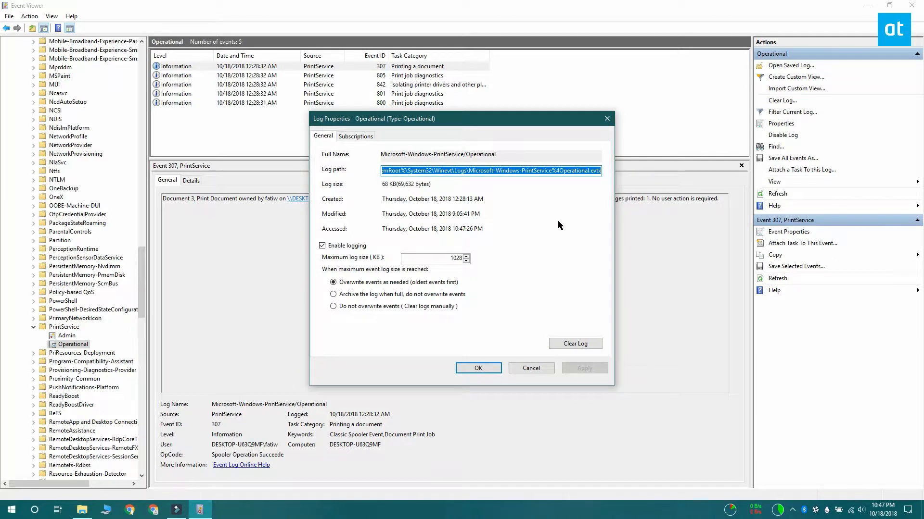
mouse_move(536, 262)
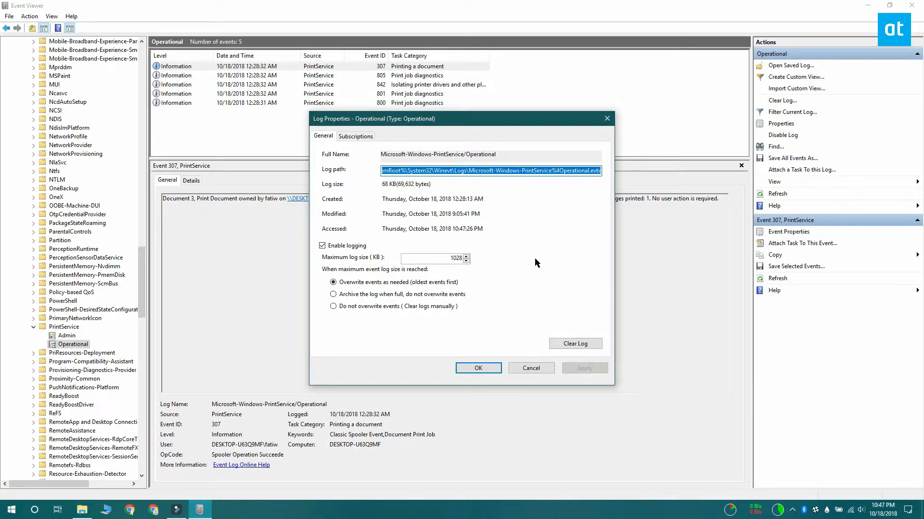
click(529, 367)
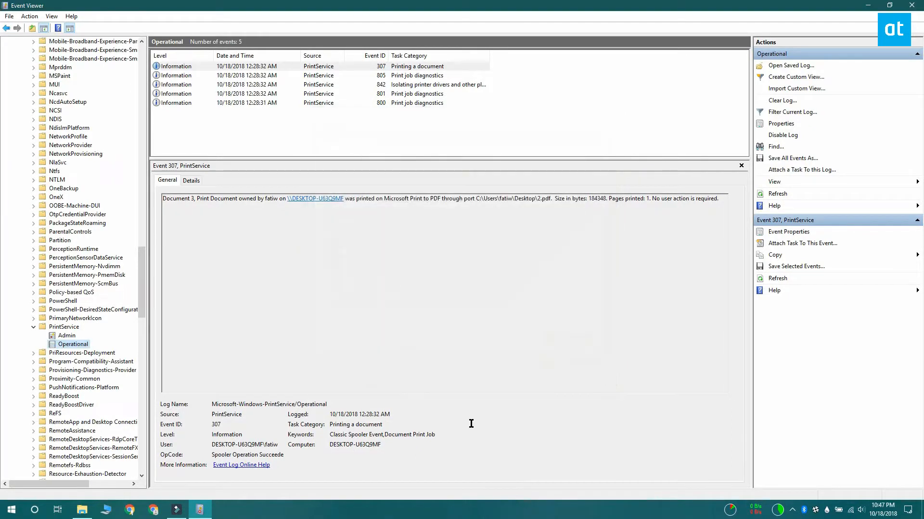
mouse_move(857, 14)
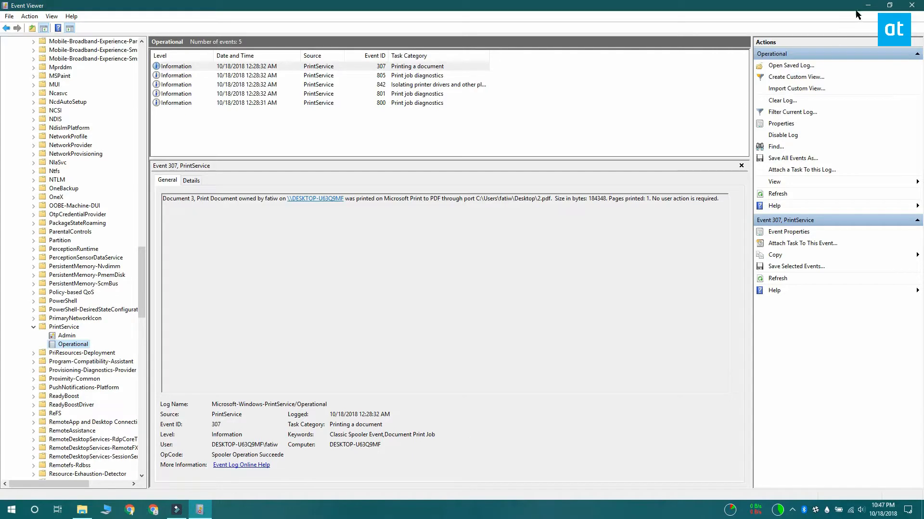
Minimize Event Viewer and browse to the wallpapers folder inside Pictures
click(911, 6)
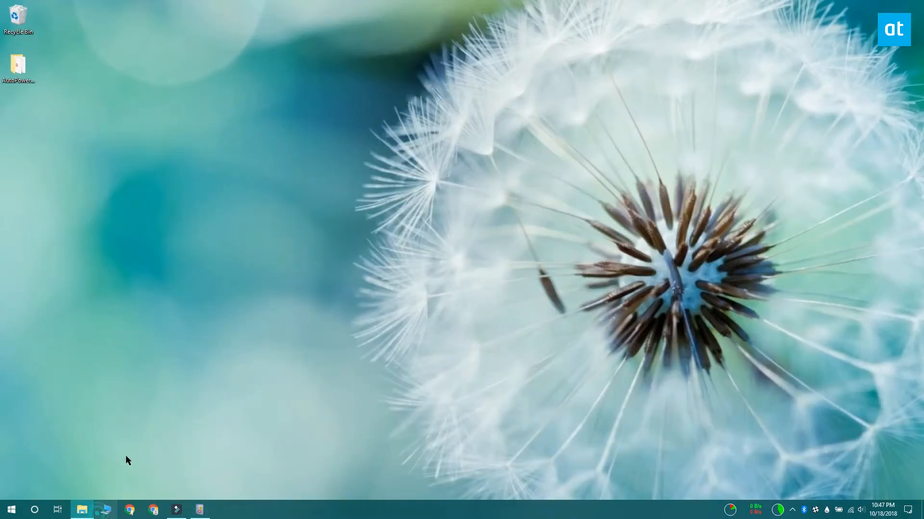
click(81, 510)
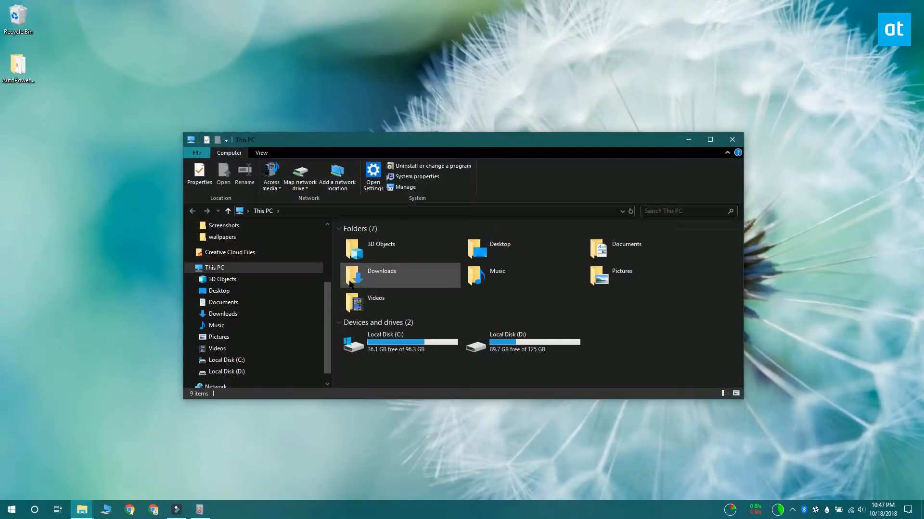
click(620, 271)
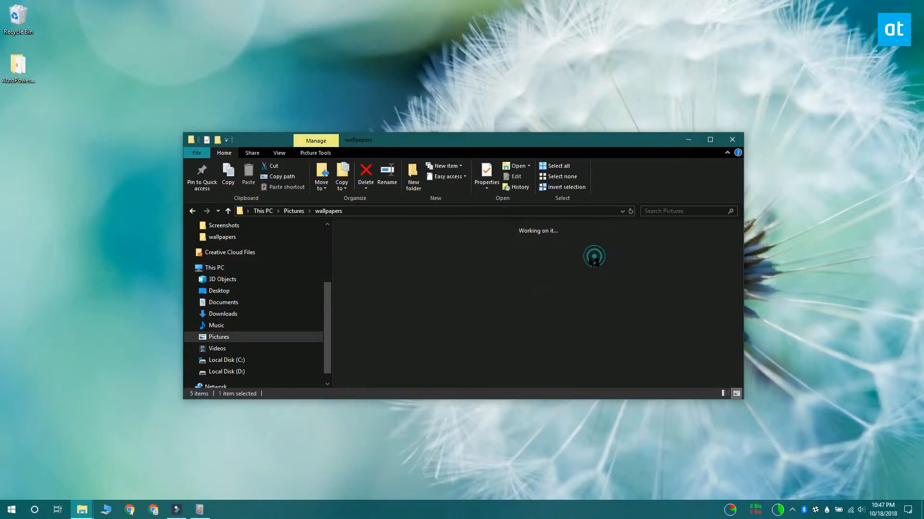
Print the succulent photo with Microsoft Print to PDF, saving the PDF to the desktop
right_click(357, 256)
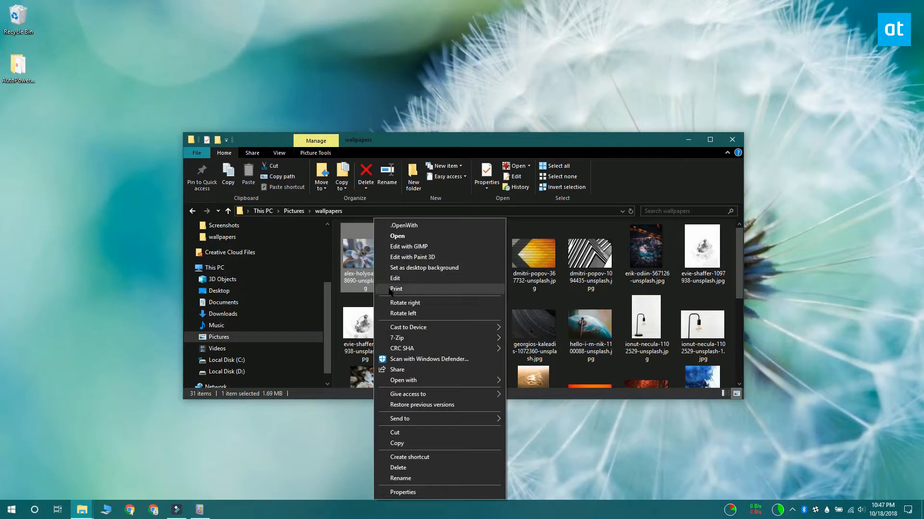
click(395, 288)
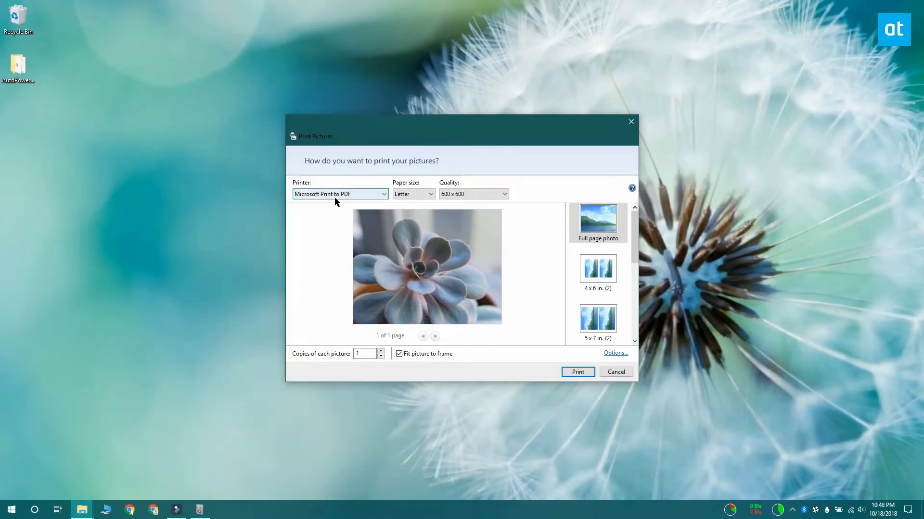
click(577, 371)
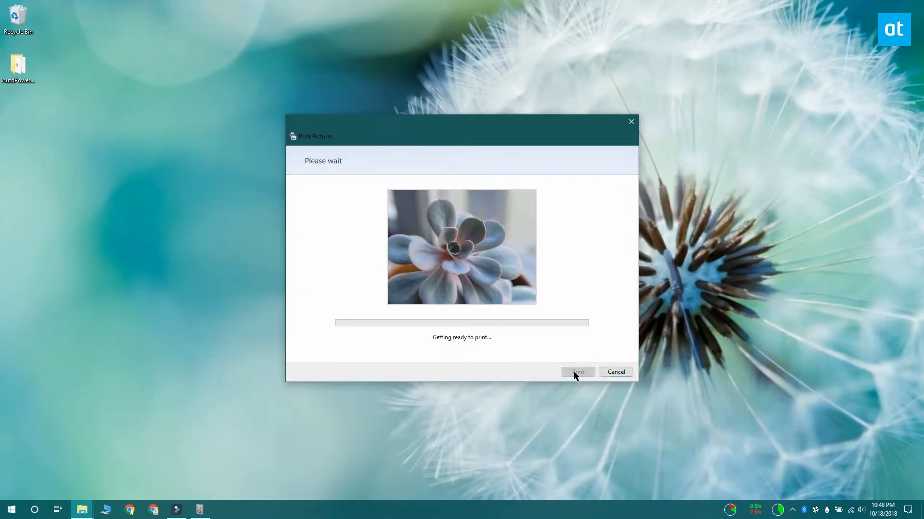
click(578, 372)
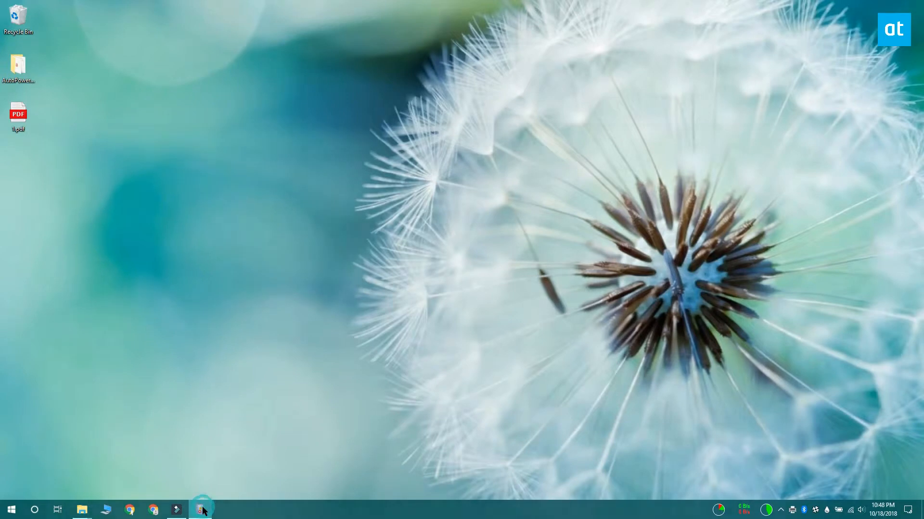
Return to Event Viewer so the Operational log lists the new 10:48 PM print events
click(200, 510)
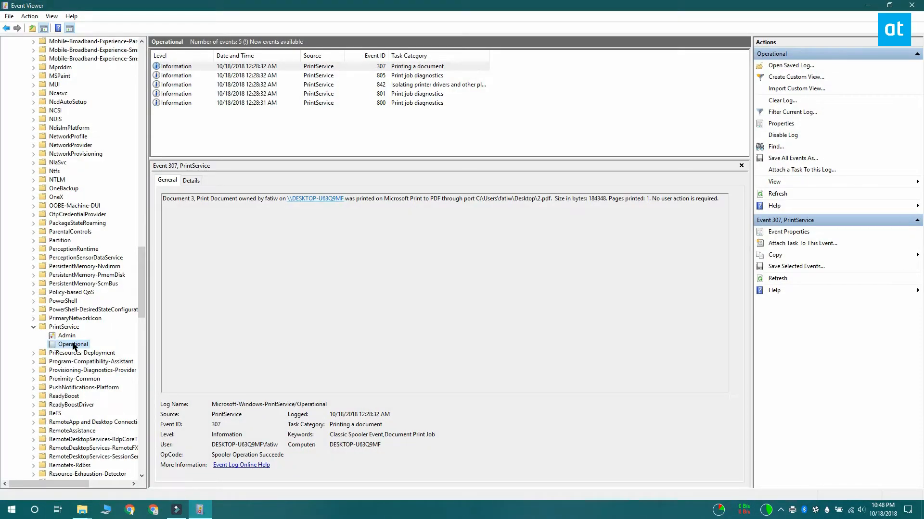
mouse_move(111, 327)
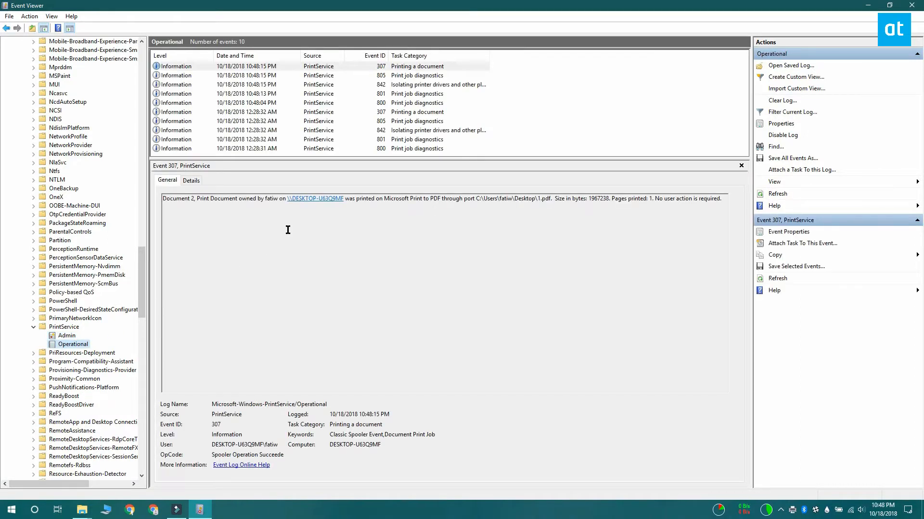
mouse_move(452, 69)
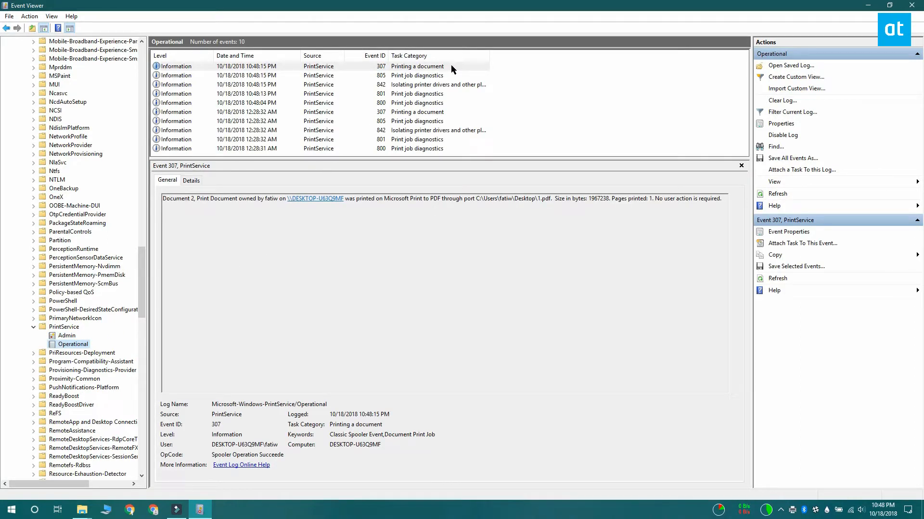
click(788, 232)
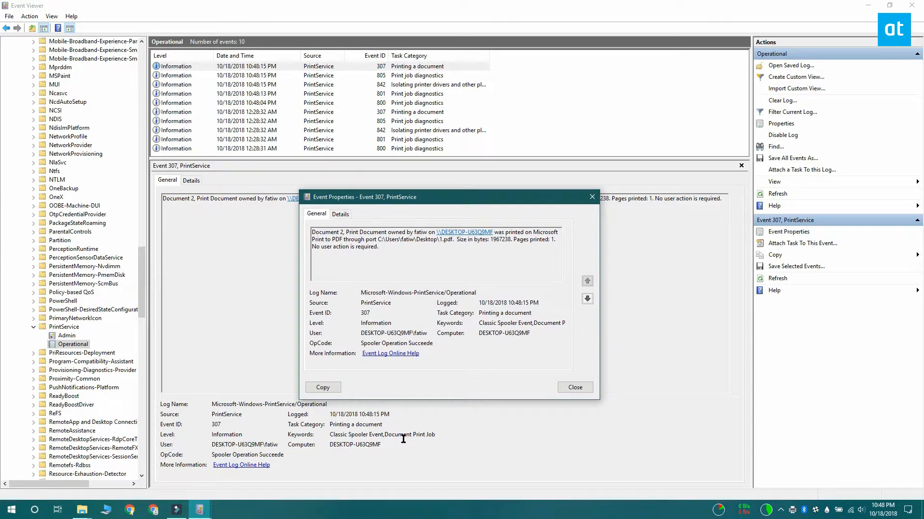
mouse_move(420, 232)
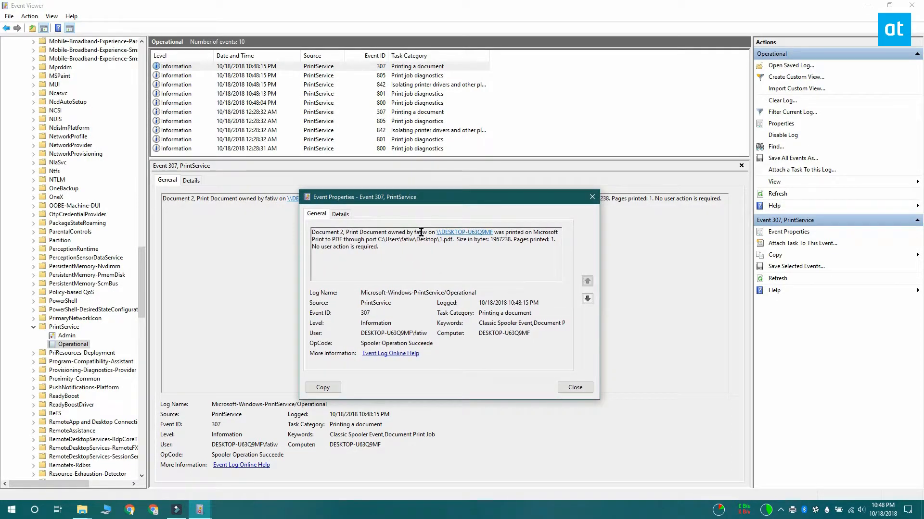
mouse_move(502, 264)
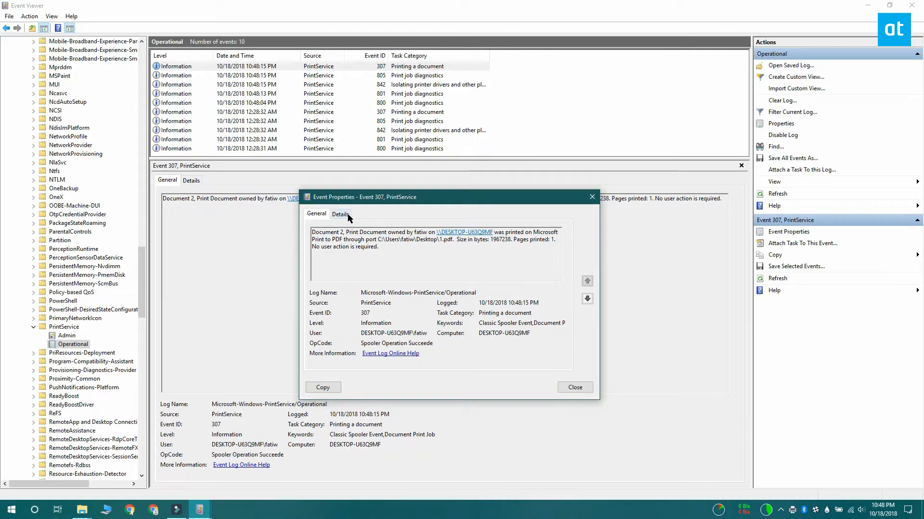
click(339, 214)
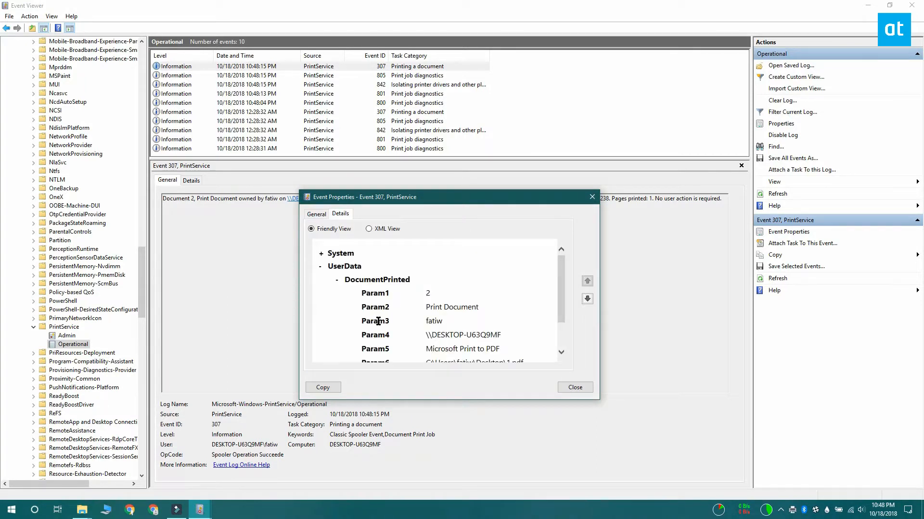
scroll(down, 3)
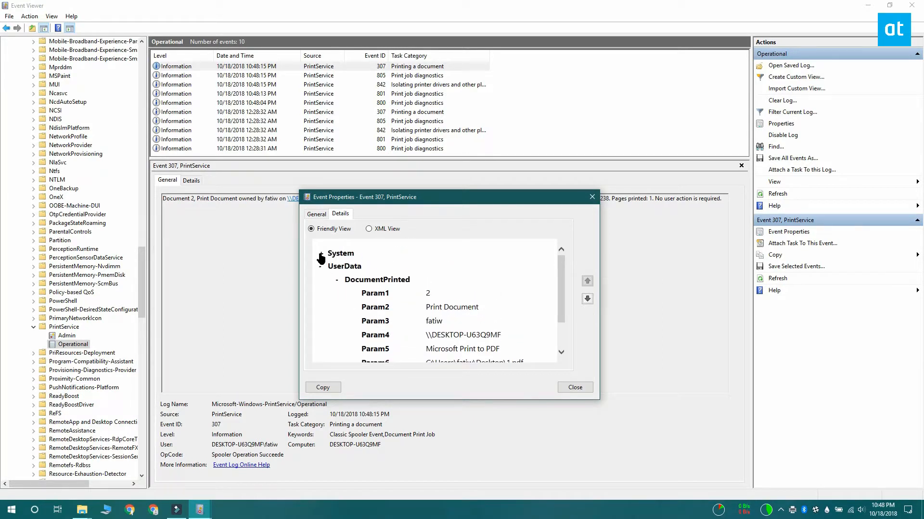
scroll(up, 3)
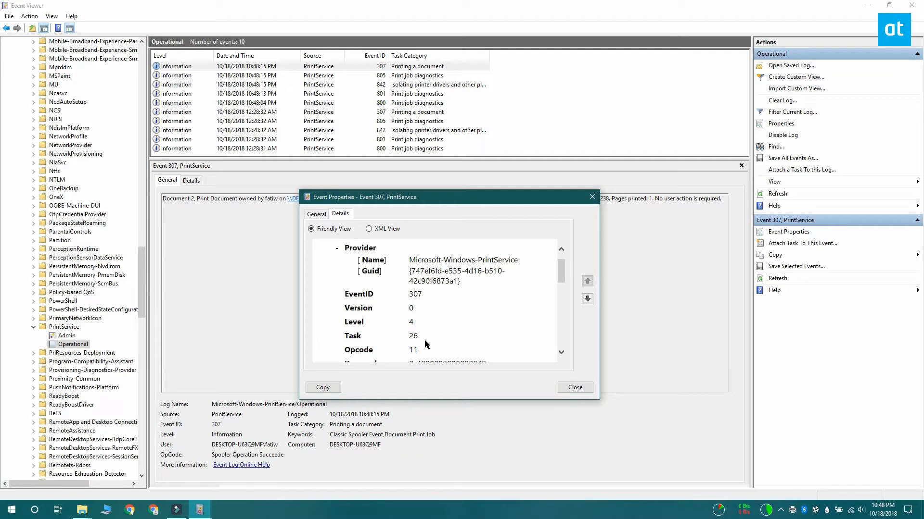
scroll(down, 3)
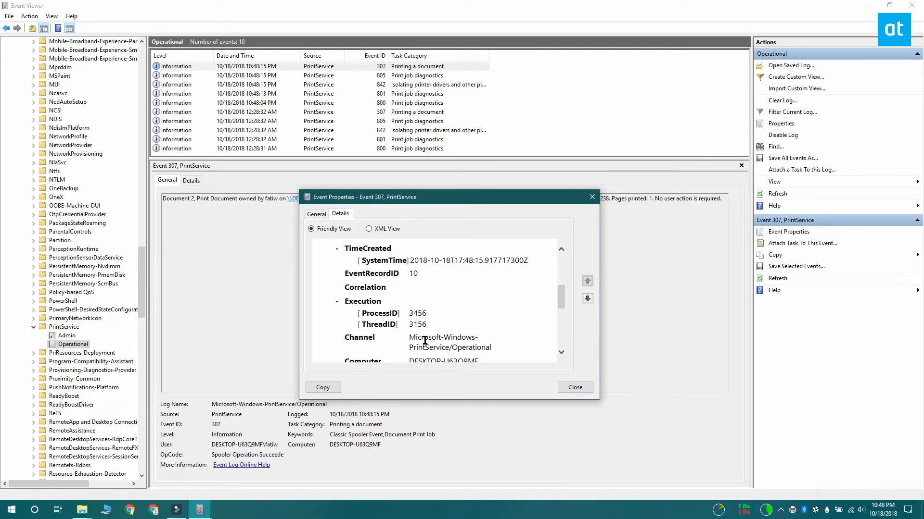
scroll(down, 3)
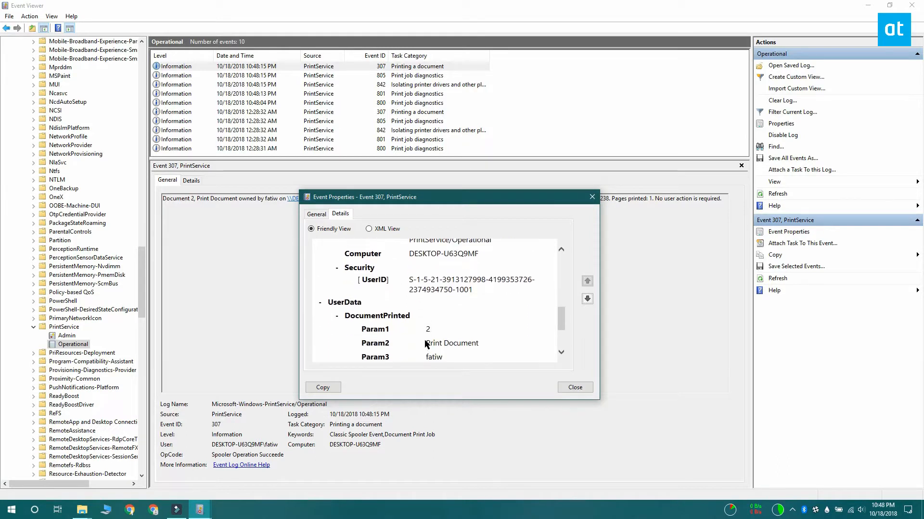
scroll(down, 3)
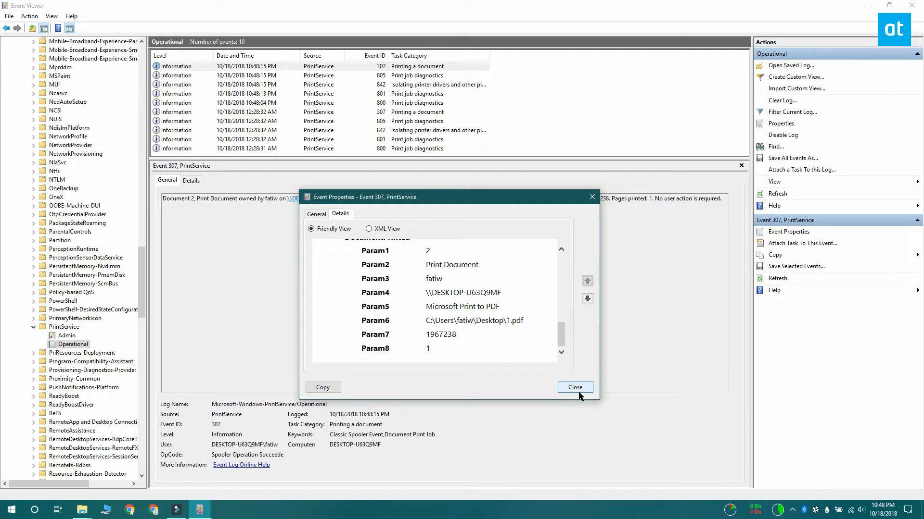
click(573, 388)
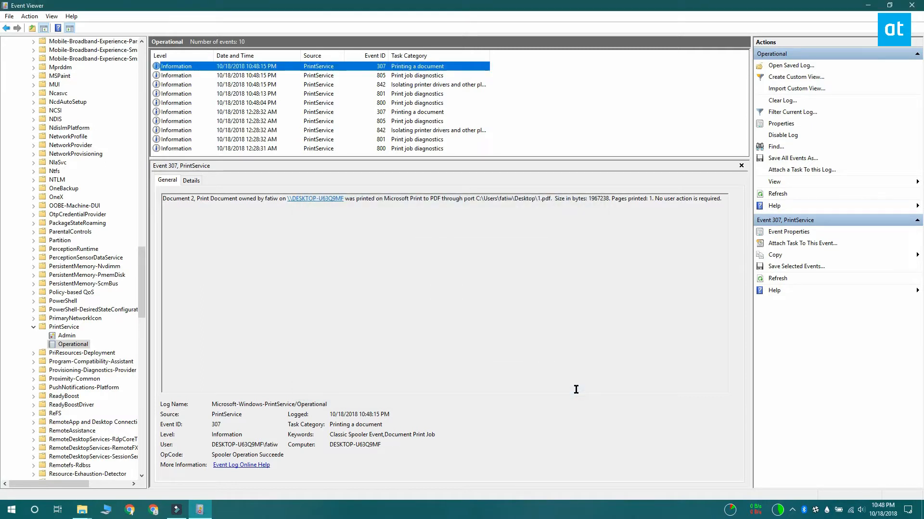